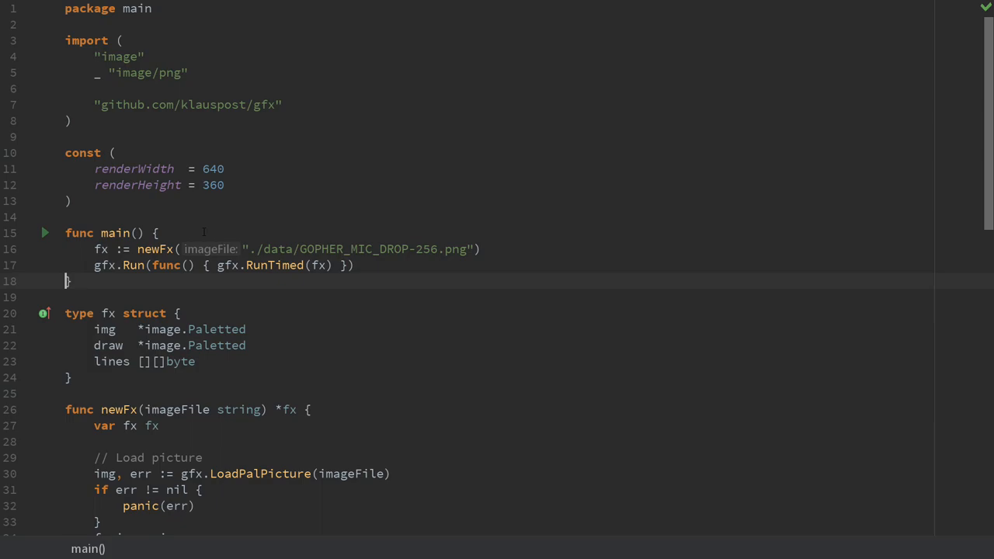
Step: Run main.go so the Effect window shows the Gopher on the light-blue background
scroll(down, 3)
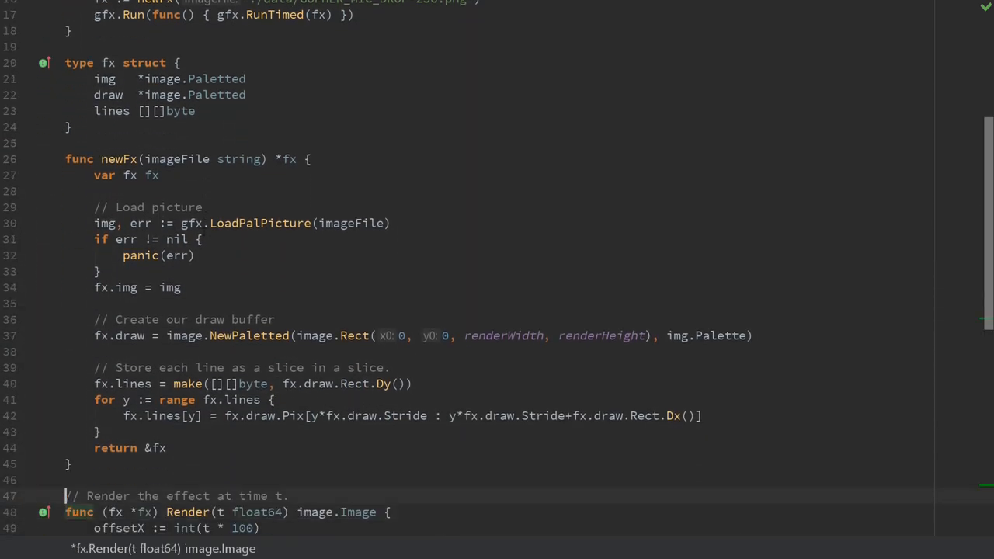
click(117, 158)
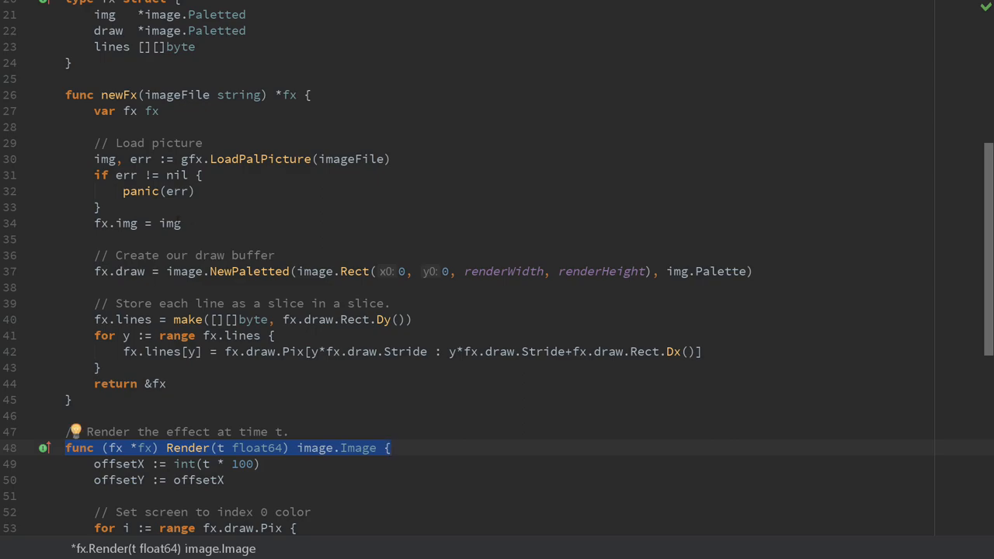
mouse_move(230, 456)
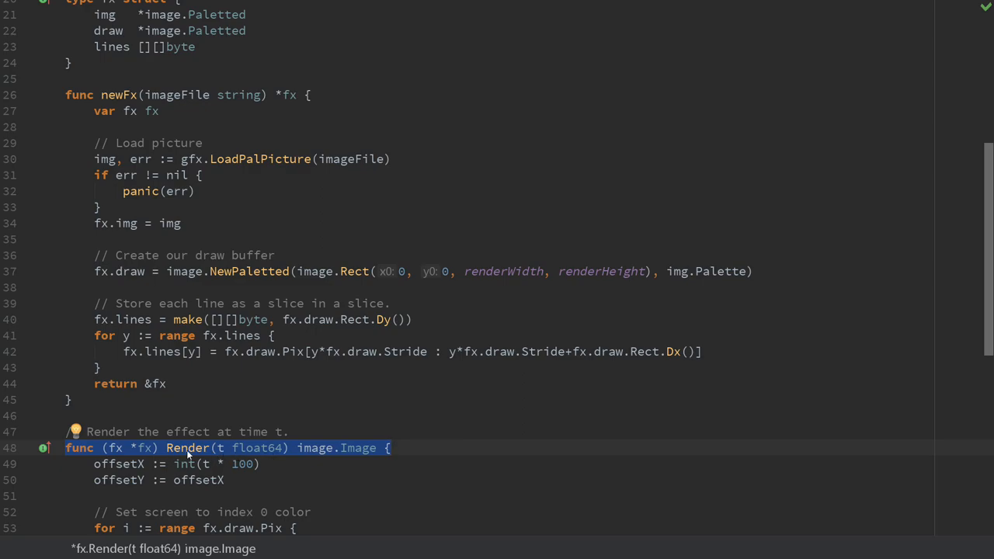
mouse_move(278, 450)
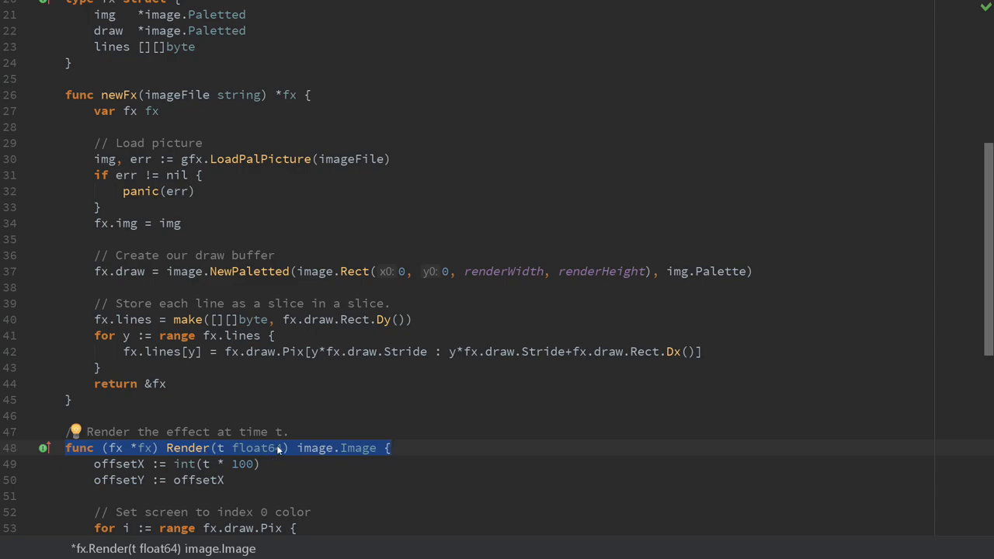
mouse_move(313, 449)
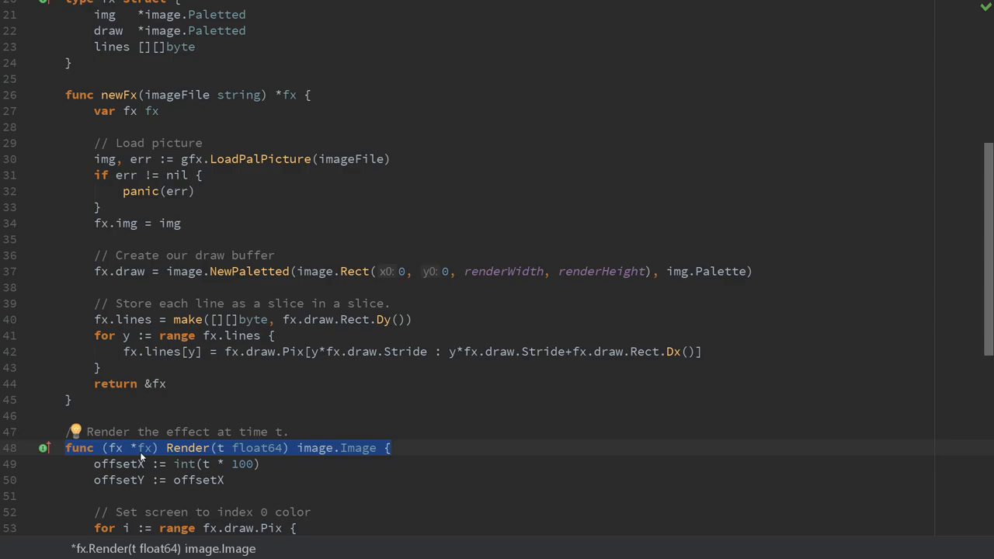
scroll(down, 3)
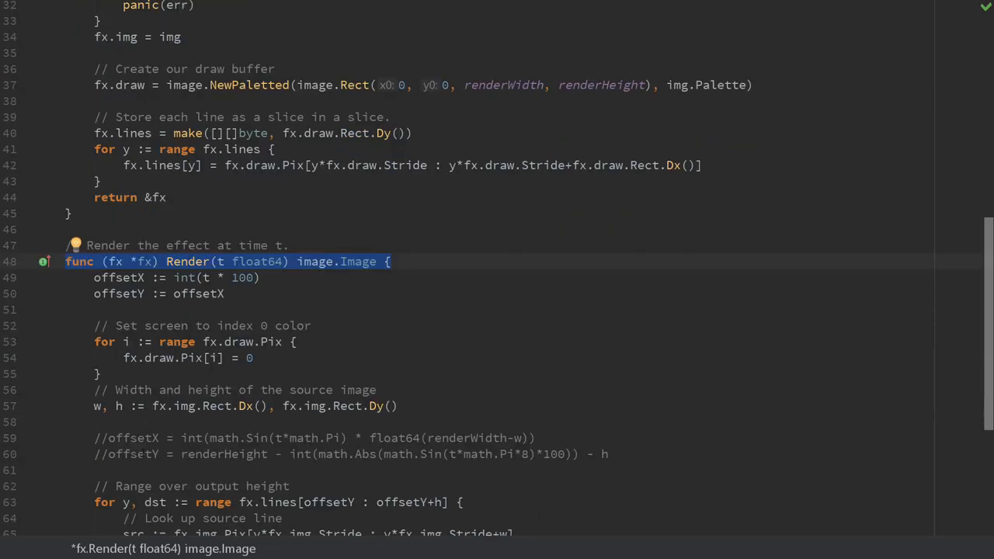
scroll(down, 3)
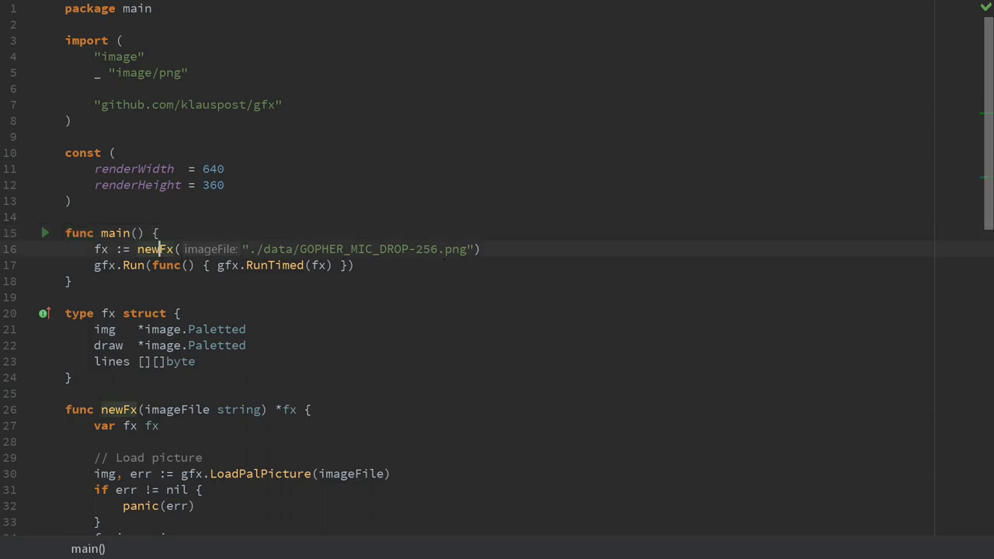
scroll(down, 3)
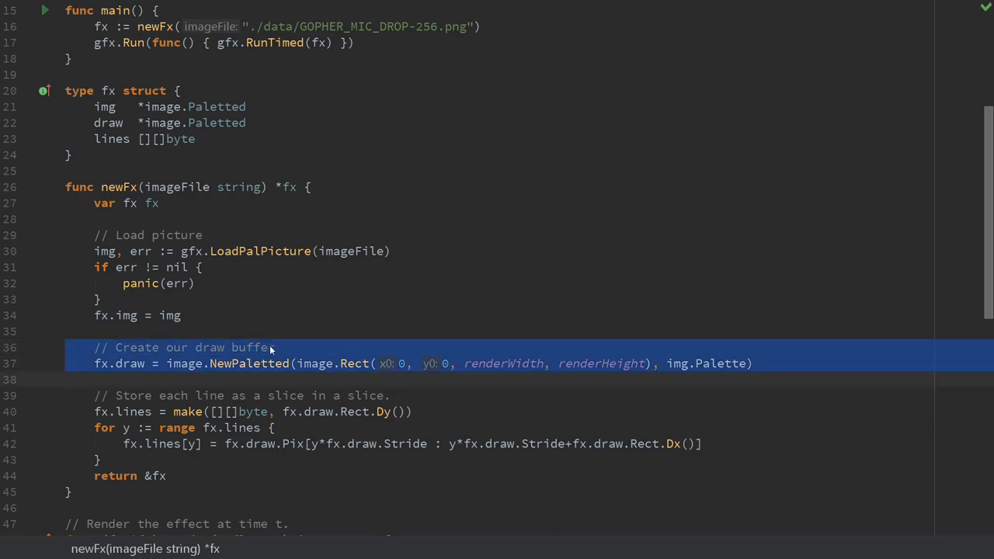
click(715, 364)
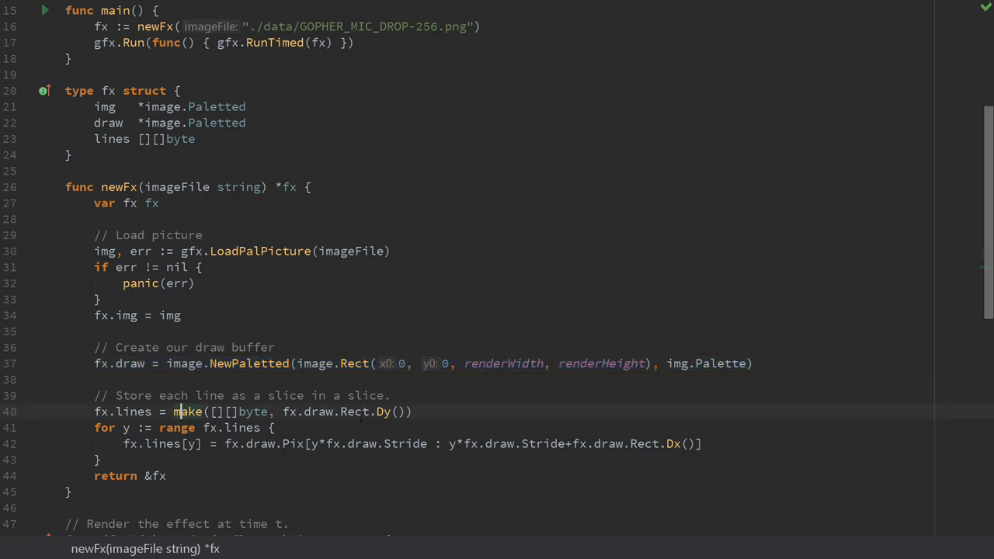
Step: Review the src line slice and offsetX destination code, then close the Gopher window with exit code 0
drag(174, 412, 65, 475)
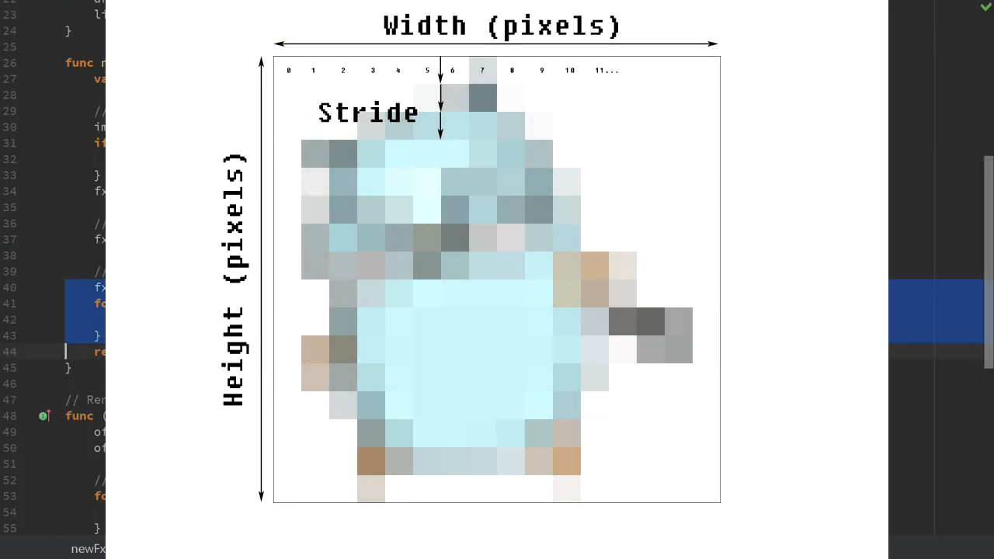
scroll(down, 3)
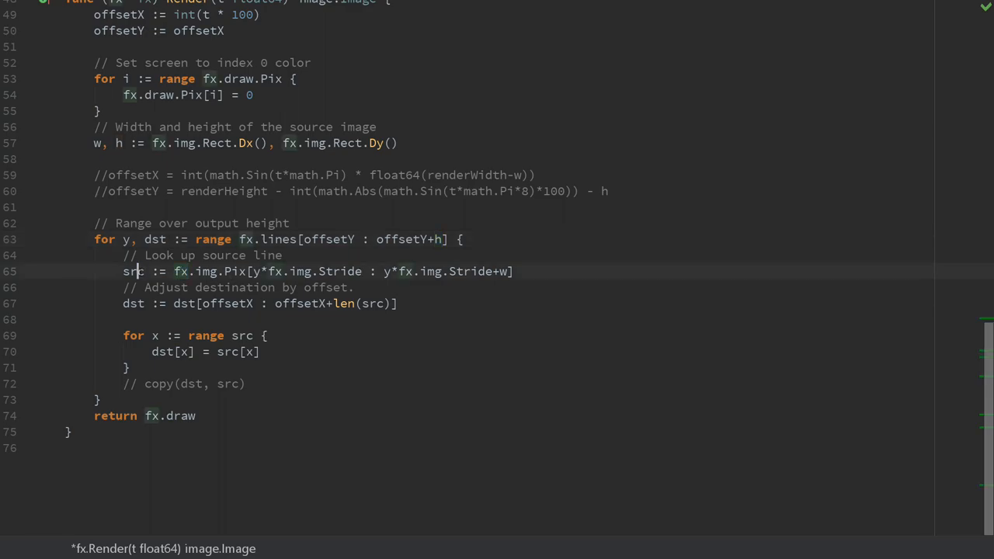
double_click(134, 270)
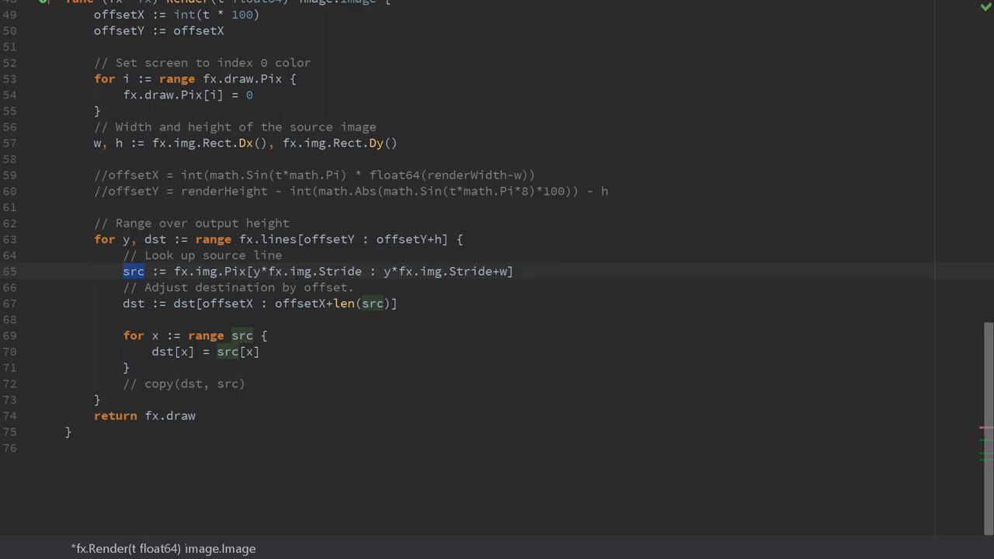
click(133, 303)
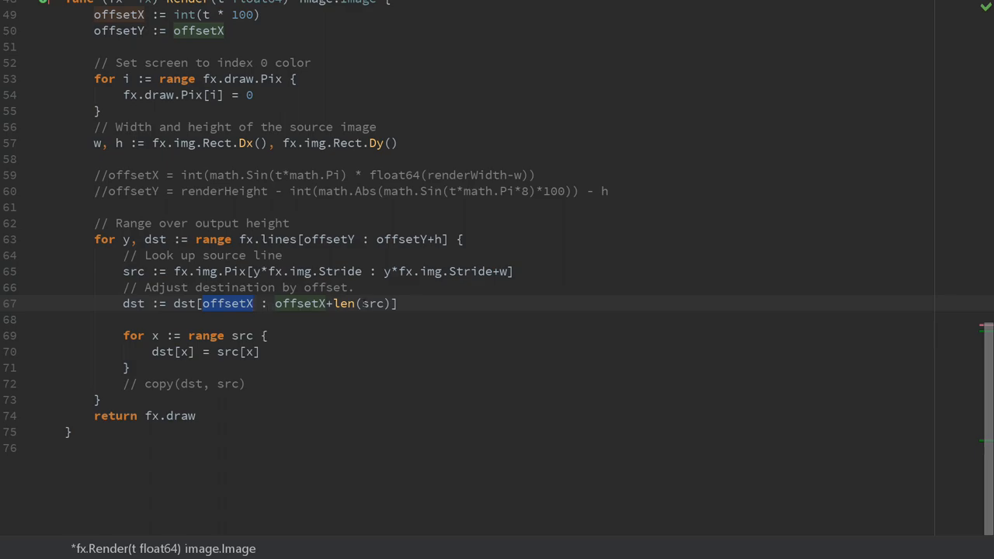
double_click(345, 303)
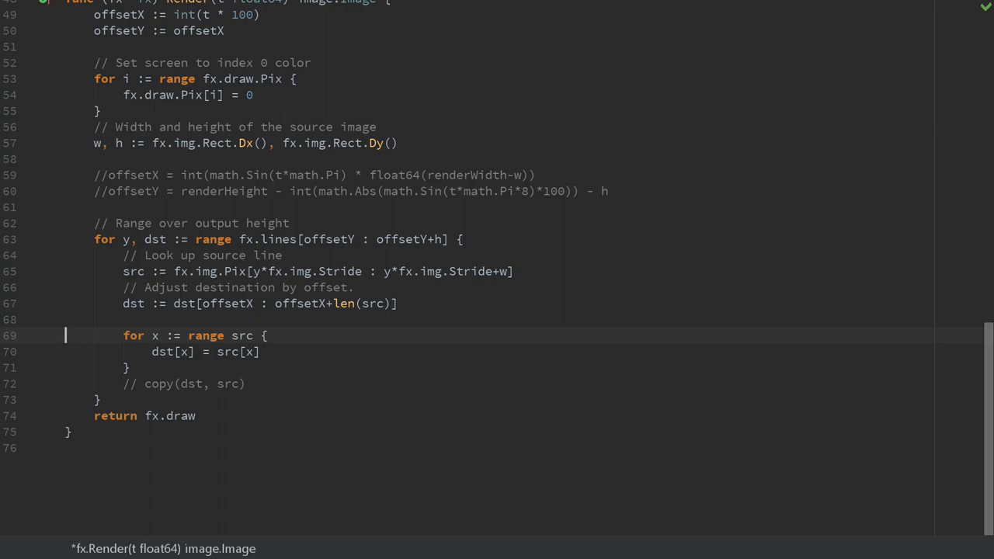
double_click(183, 303)
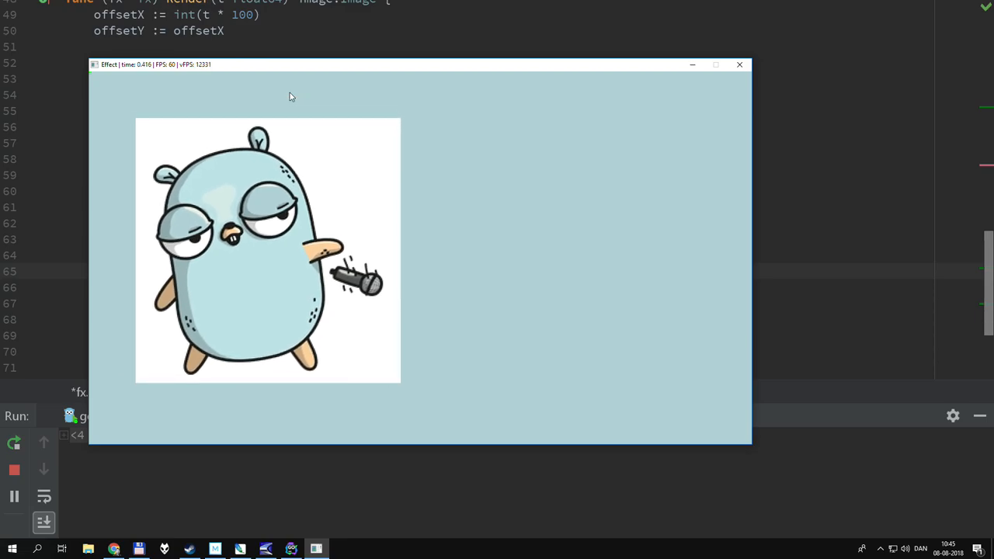
click(739, 65)
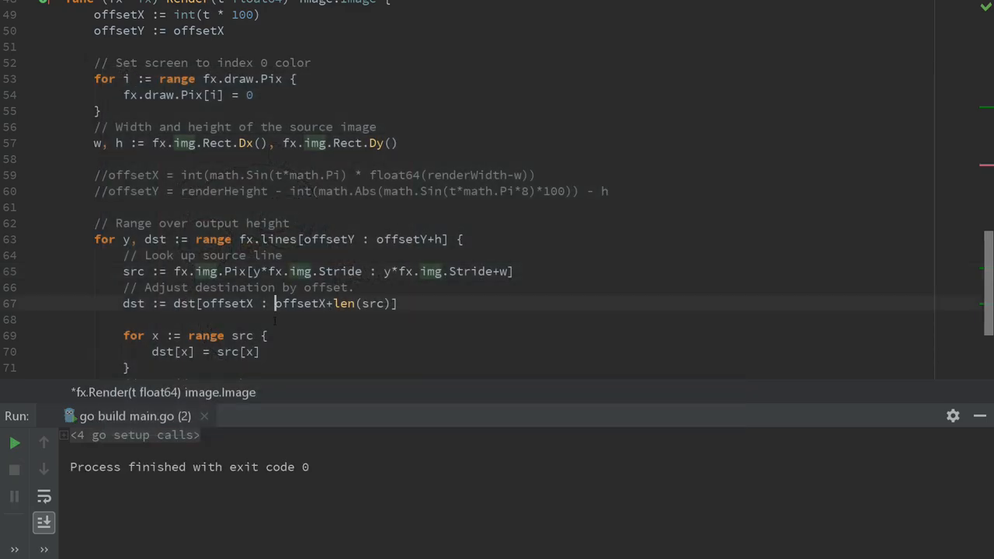
Step: Comment out the per-pixel for x := range src loop so copy(dst, src) is used, and rerun
scroll(down, 3)
text(copy(dst, src))
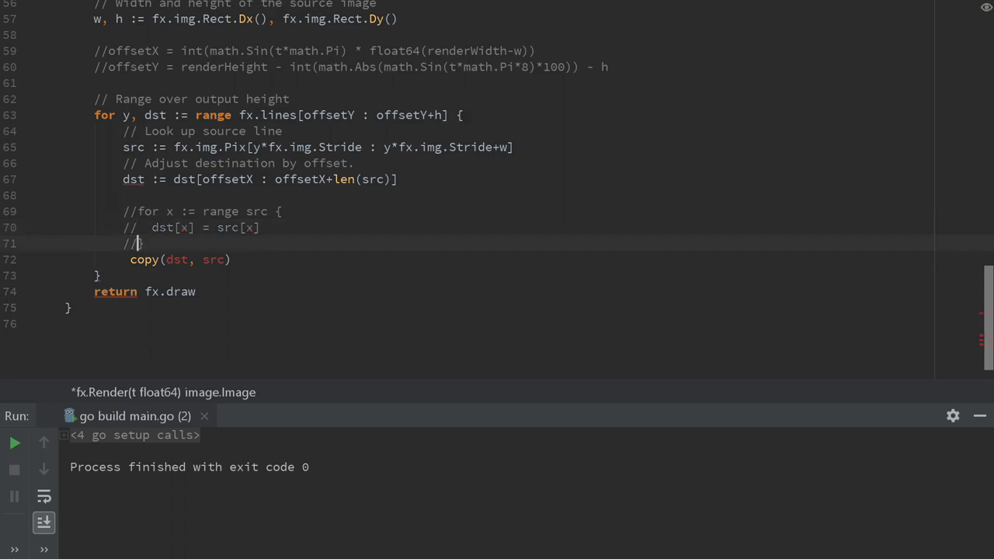
click(14, 443)
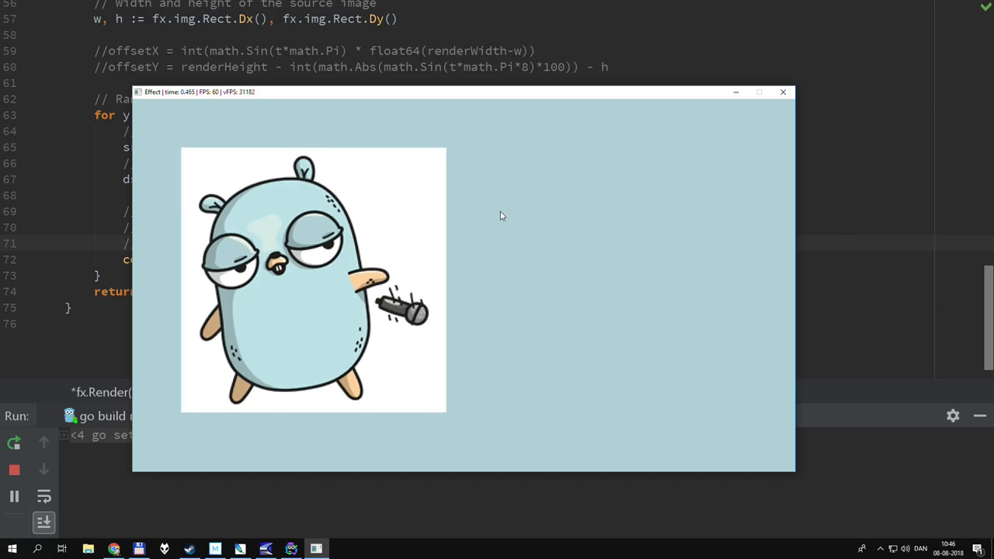
mouse_move(783, 93)
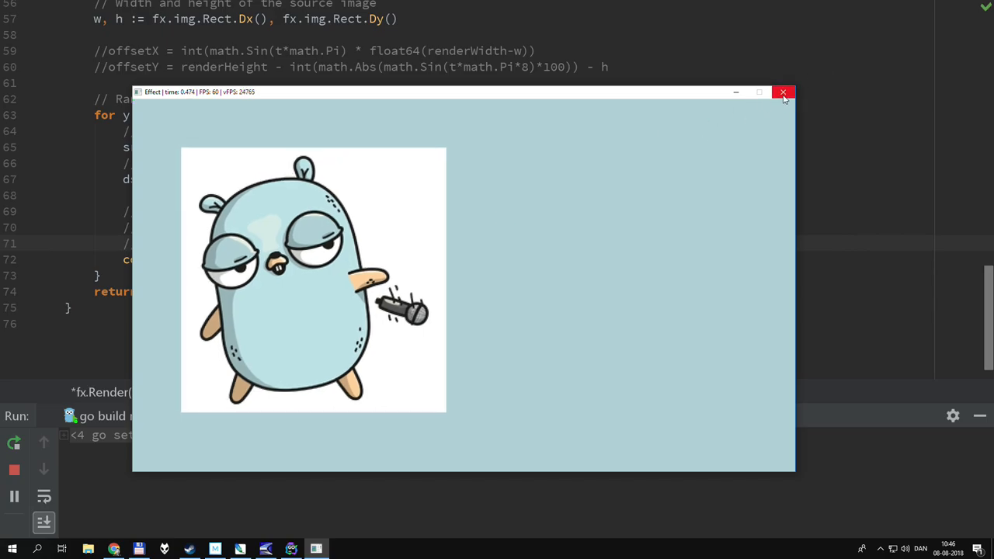
click(783, 94)
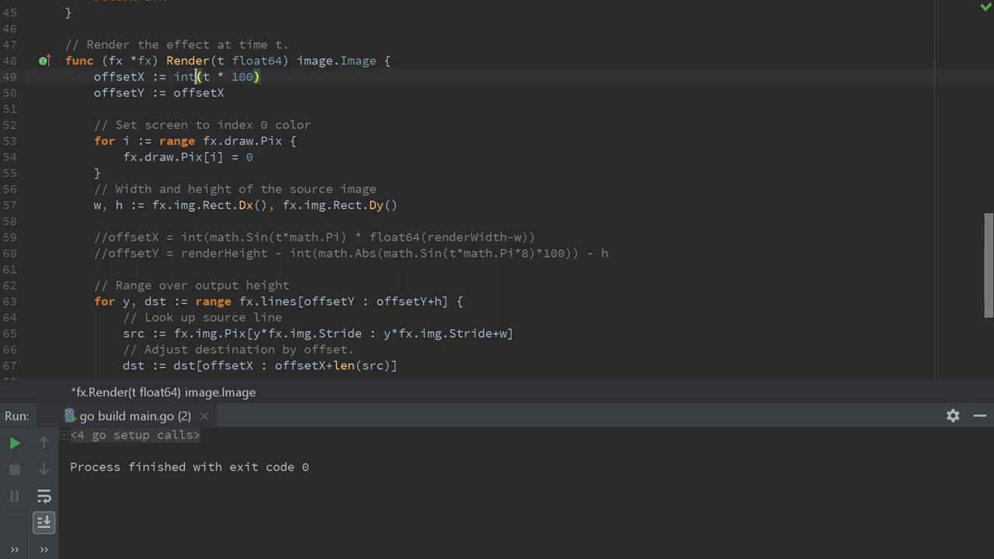
Step: Uncomment the math.Sin offsetX and offsetY lines and rerun to watch the Gopher move
double_click(242, 77)
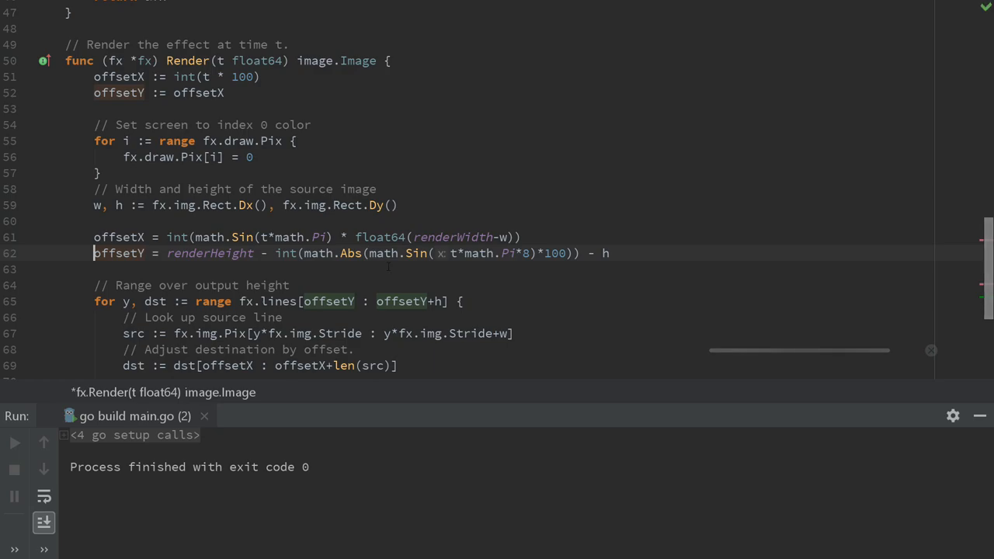
click(14, 443)
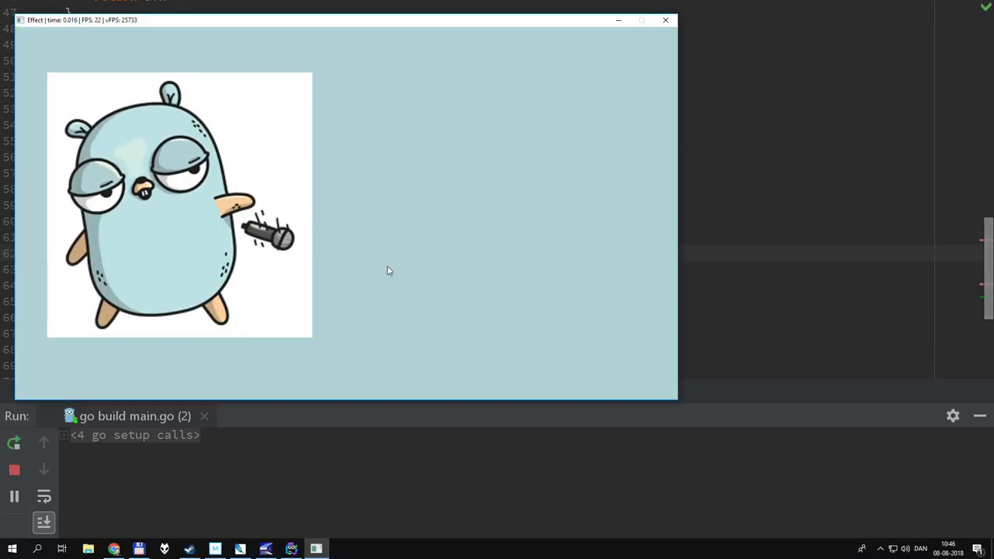